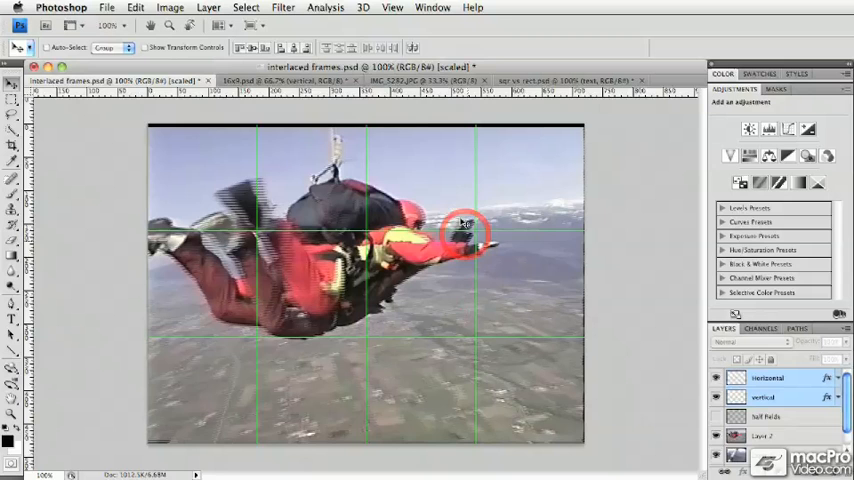
# Bring up the IMG_5282.JPG photo of the AUX display and zoom it to 200%.
pyautogui.click(408, 66)
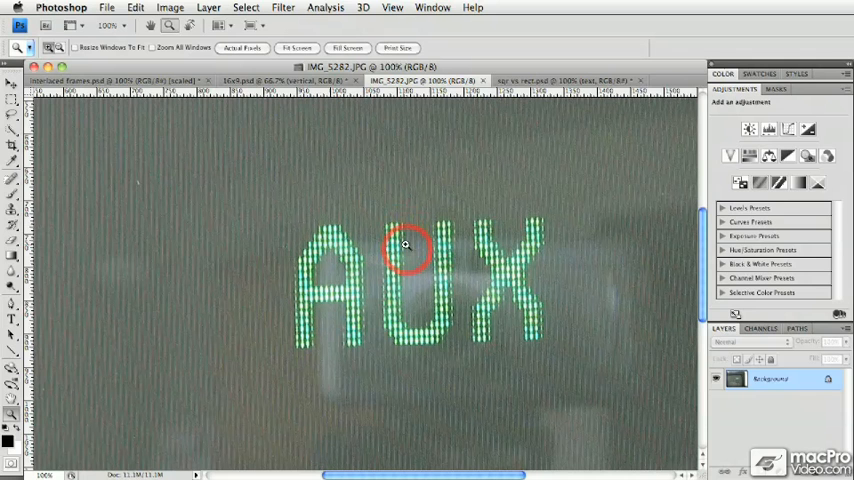
pyautogui.moveTo(402, 227)
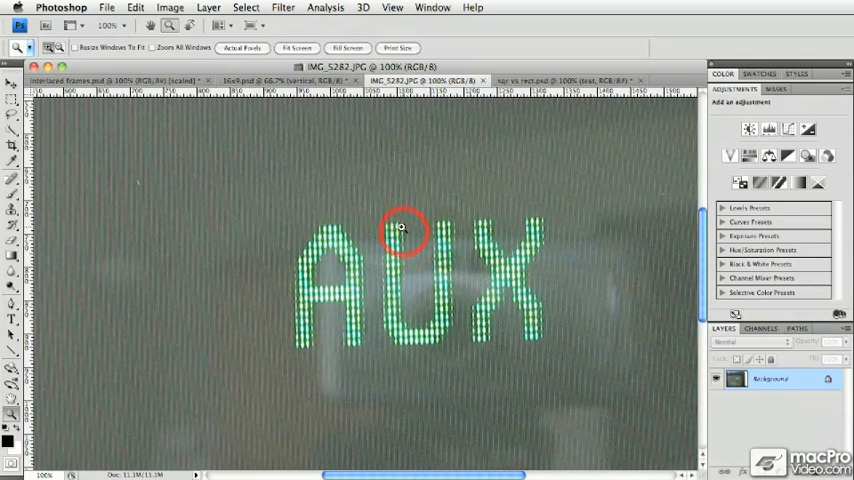
pyautogui.click(403, 227)
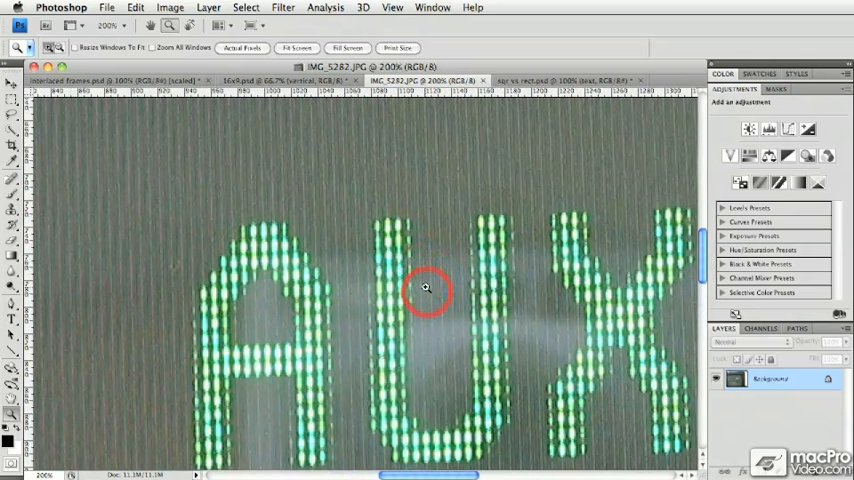
pyautogui.moveTo(405, 220)
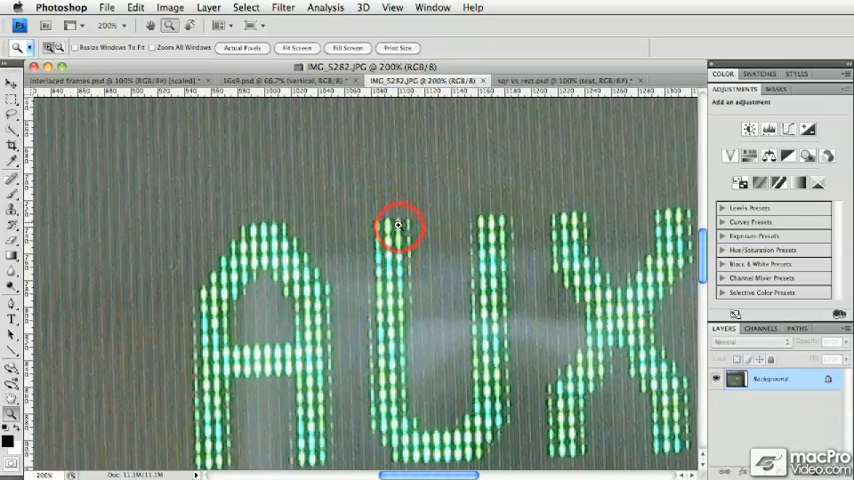
pyautogui.moveTo(413, 232)
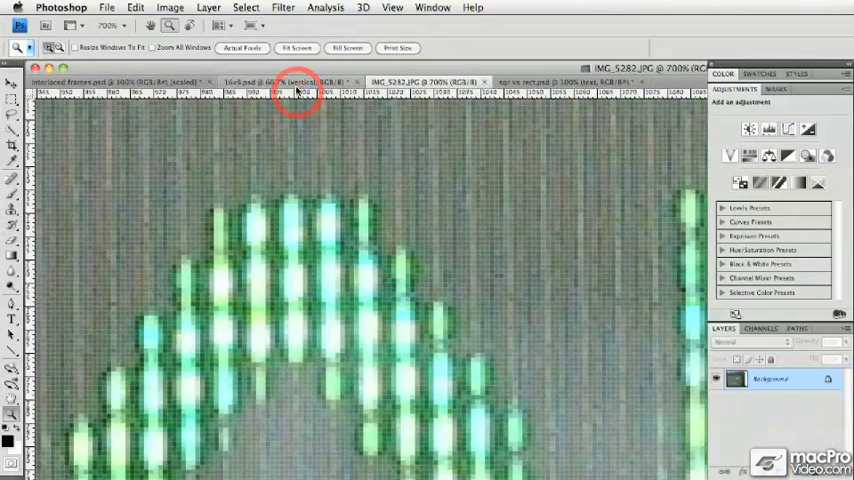
# Switch to the 'sqr vs rect' diagram comparing rectangular TV and square computer pixels.
pyautogui.click(530, 82)
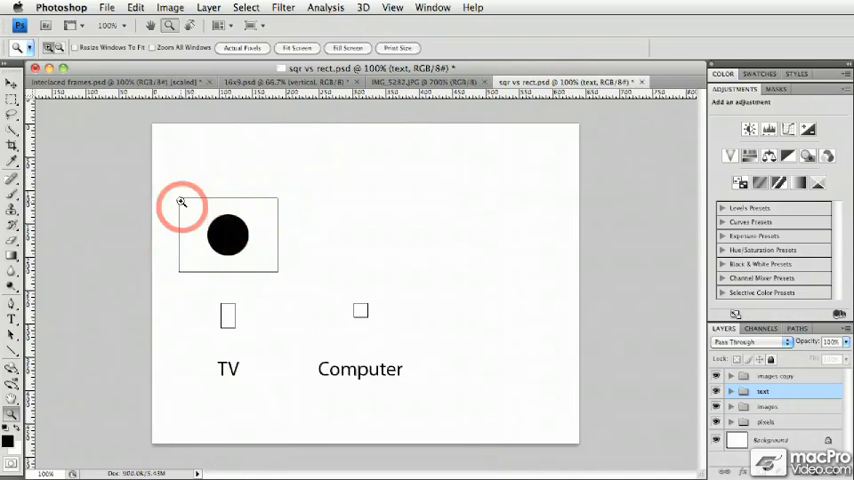
pyautogui.moveTo(267, 268)
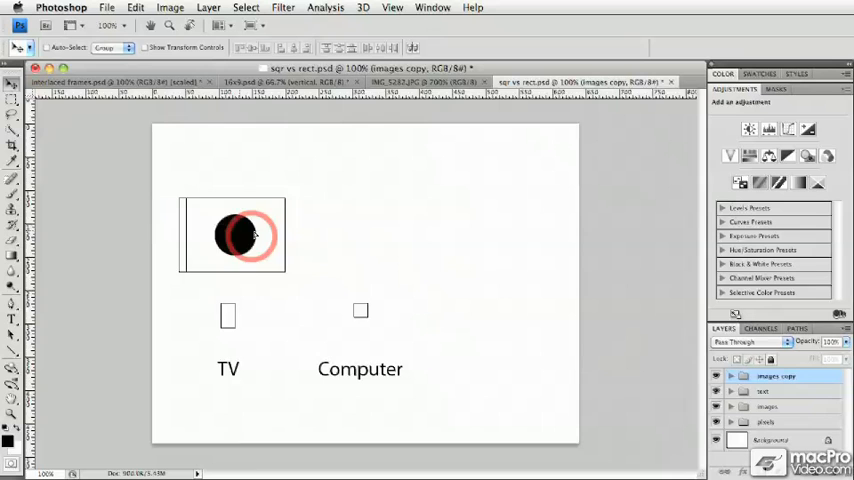
# Drag the duplicated circle frame over above the Computer label.
pyautogui.moveTo(245, 235); pyautogui.dragTo(360, 235)
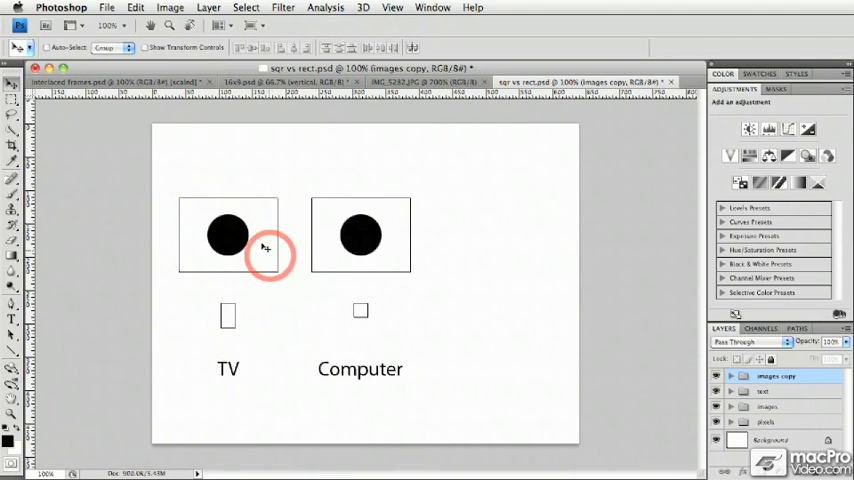
pyautogui.moveTo(270, 237)
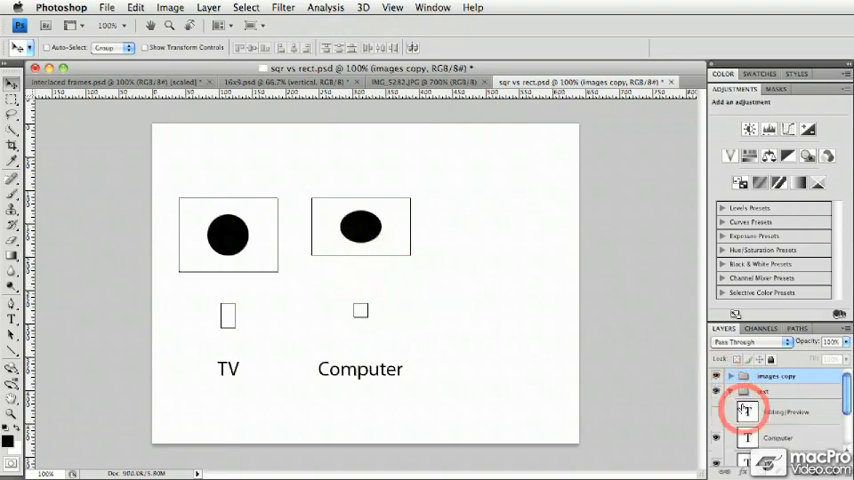
# Reveal the Editing/Preview label, then switch over to QuickTime Player.
pyautogui.click(716, 412)
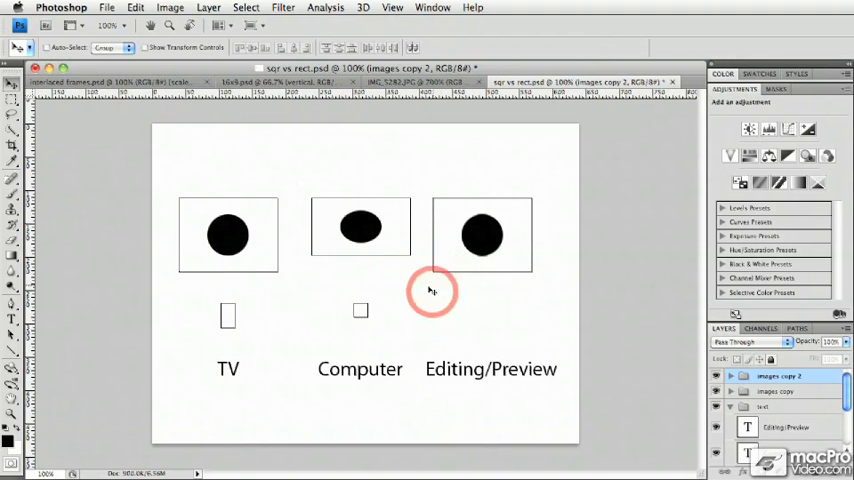
pyautogui.click(62, 8)
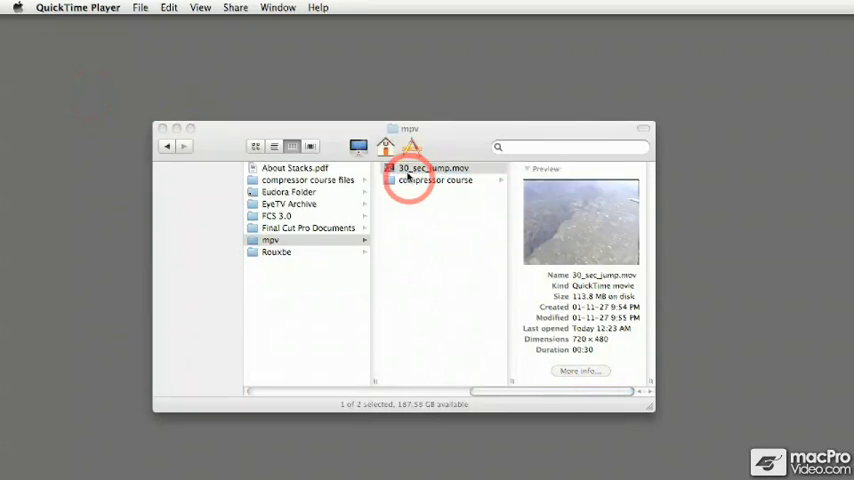
# Open the 30_sec_jump.mov clip and move its player window aside.
pyautogui.doubleClick(432, 168)
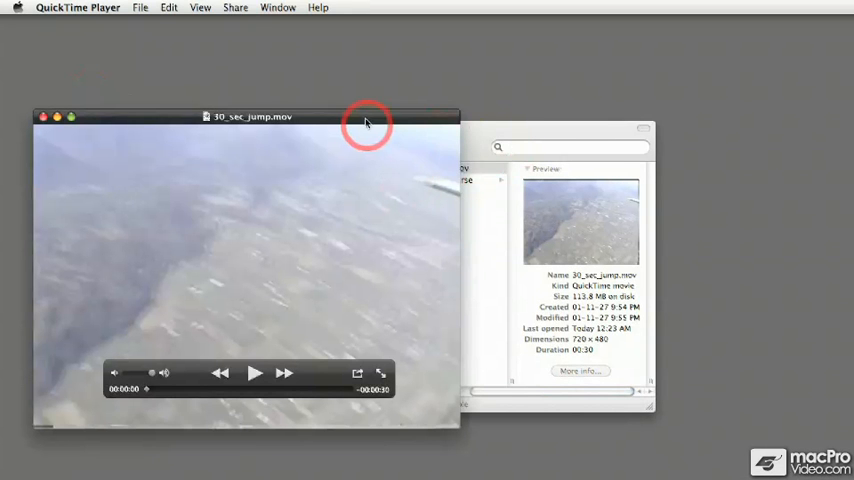
pyautogui.moveTo(367, 117); pyautogui.dragTo(165, 82)
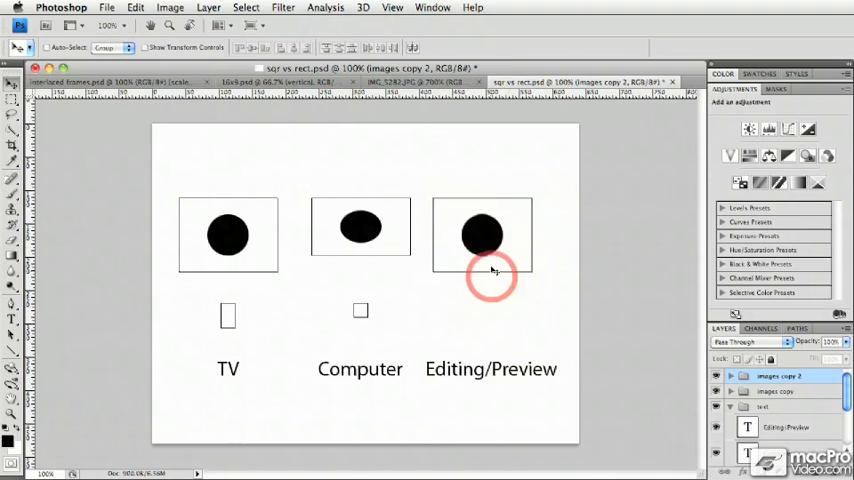
pyautogui.moveTo(424, 330)
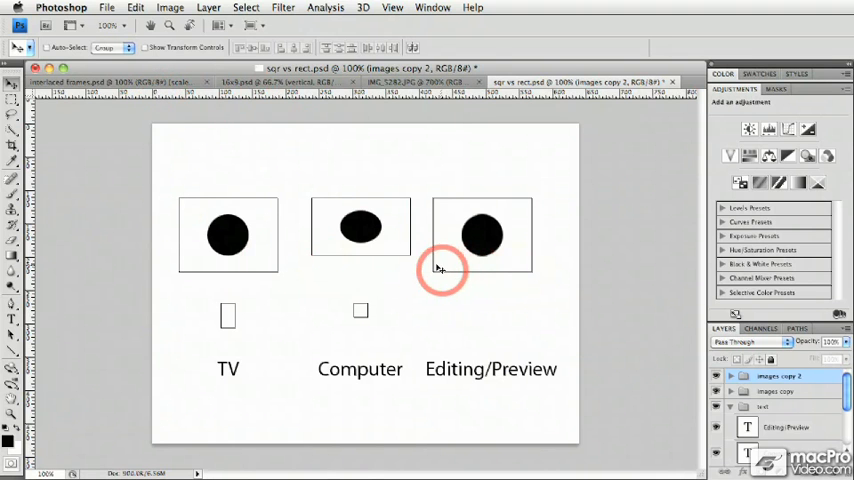
pyautogui.moveTo(355, 258)
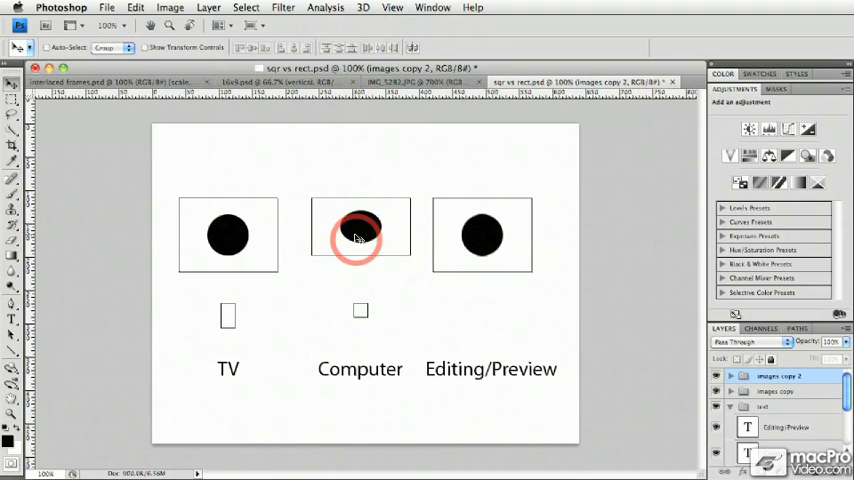
pyautogui.moveTo(360, 237); pyautogui.dragTo(360, 228)
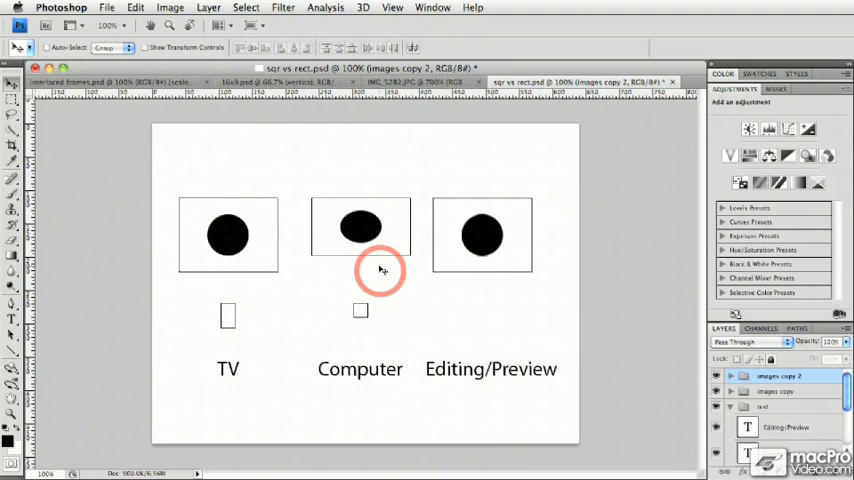
pyautogui.moveTo(371, 252)
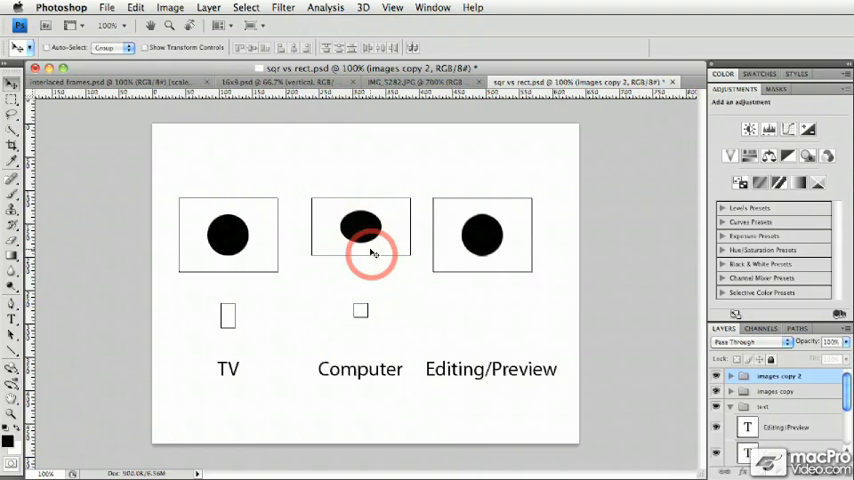